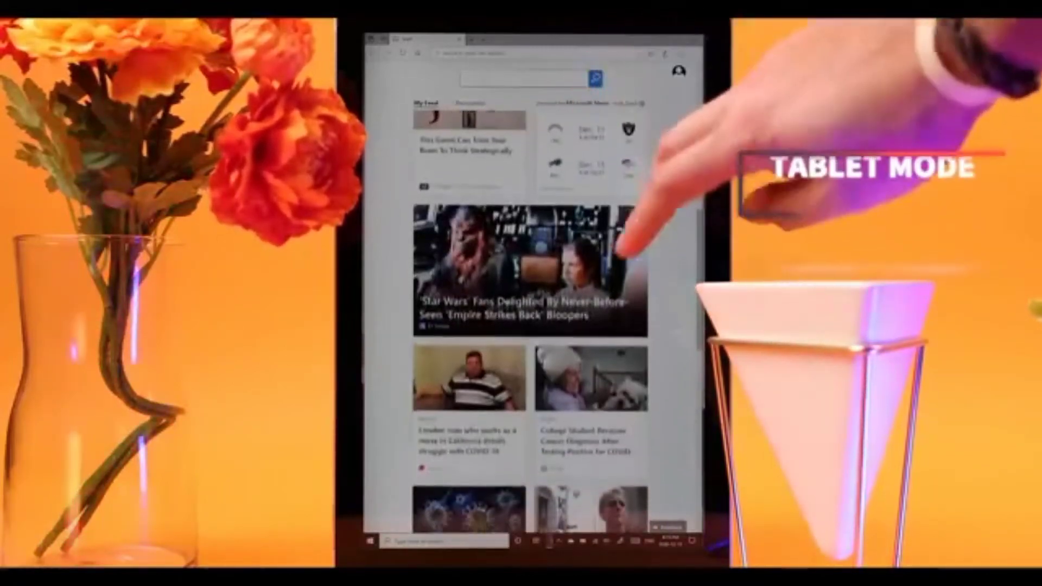
scroll(down, 3)
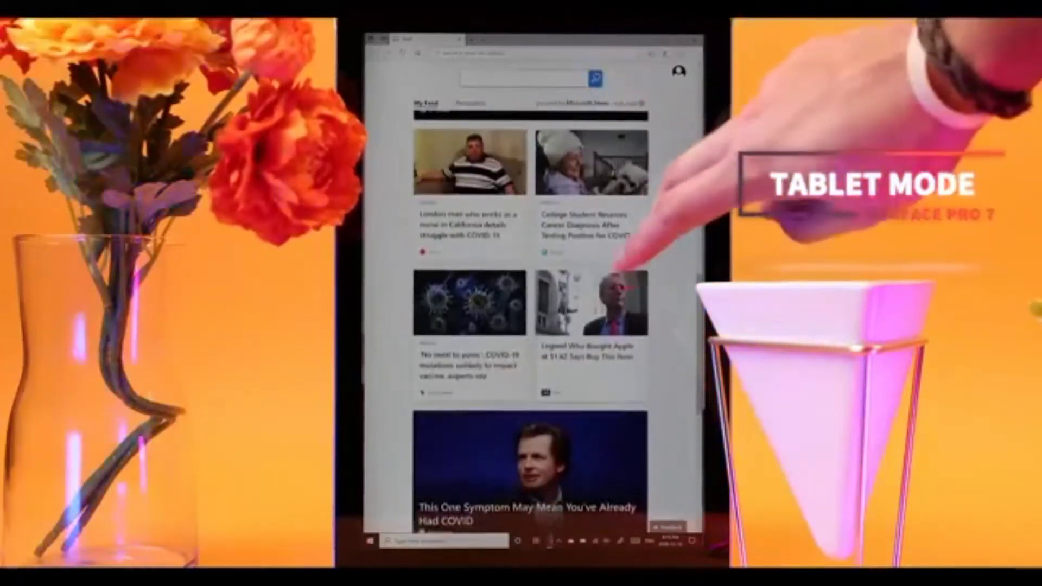
scroll(down, 3)
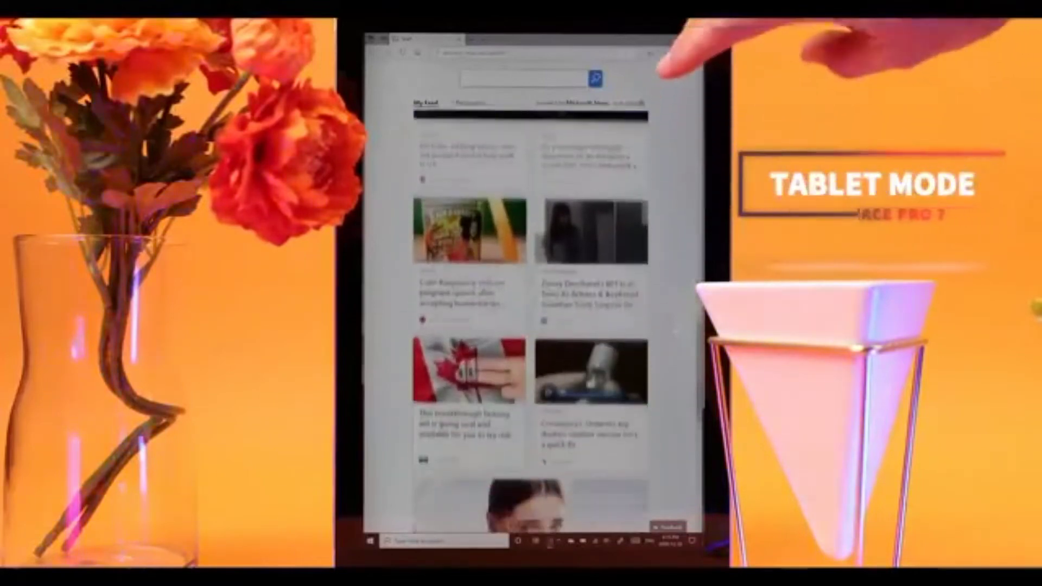
scroll(down, 3)
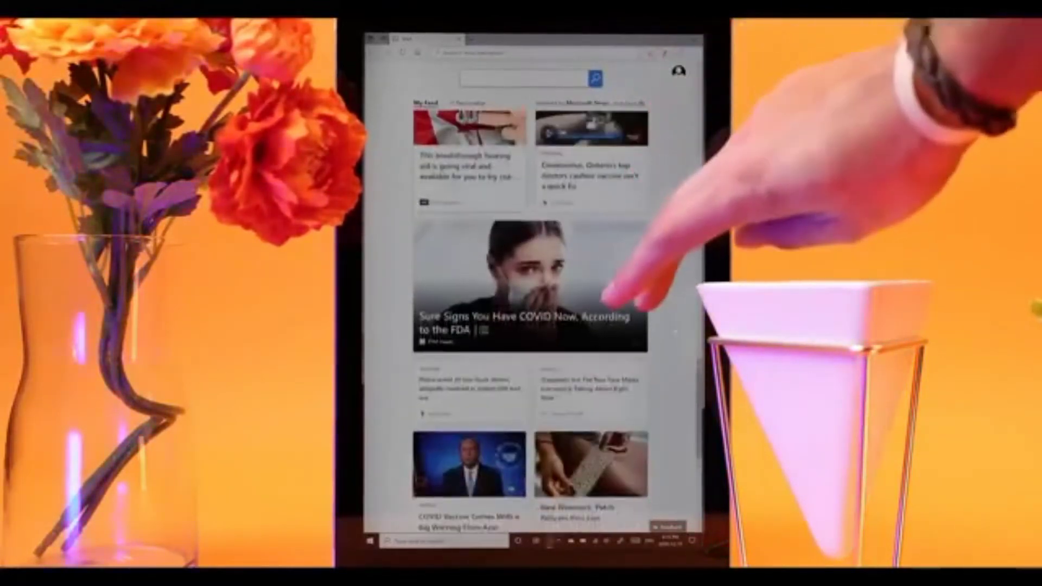